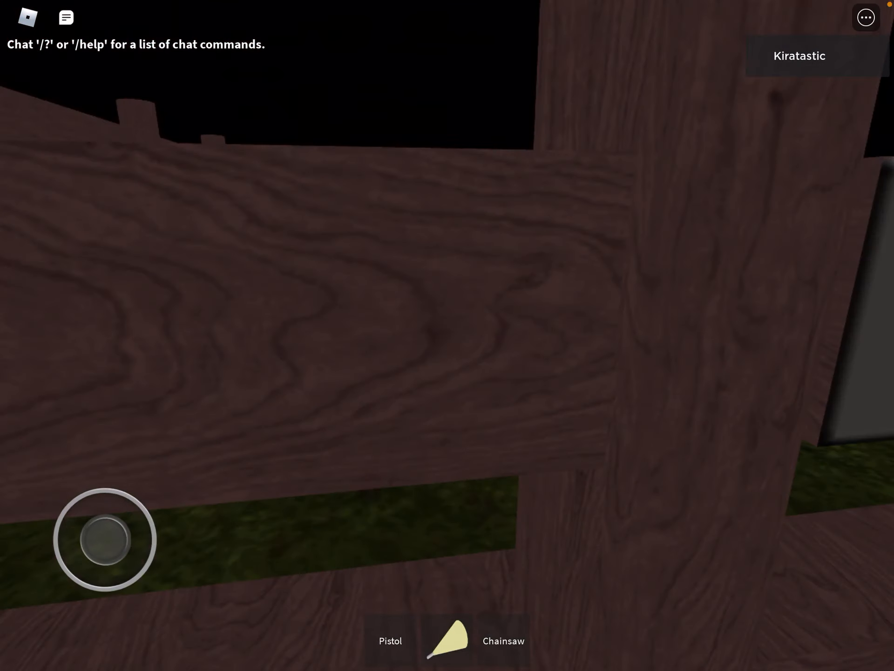
Equip the flashlight from the hotbar and walk away from the fence toward the cornfield.
{"action": "left_click", "coordinate": [503, 641]}
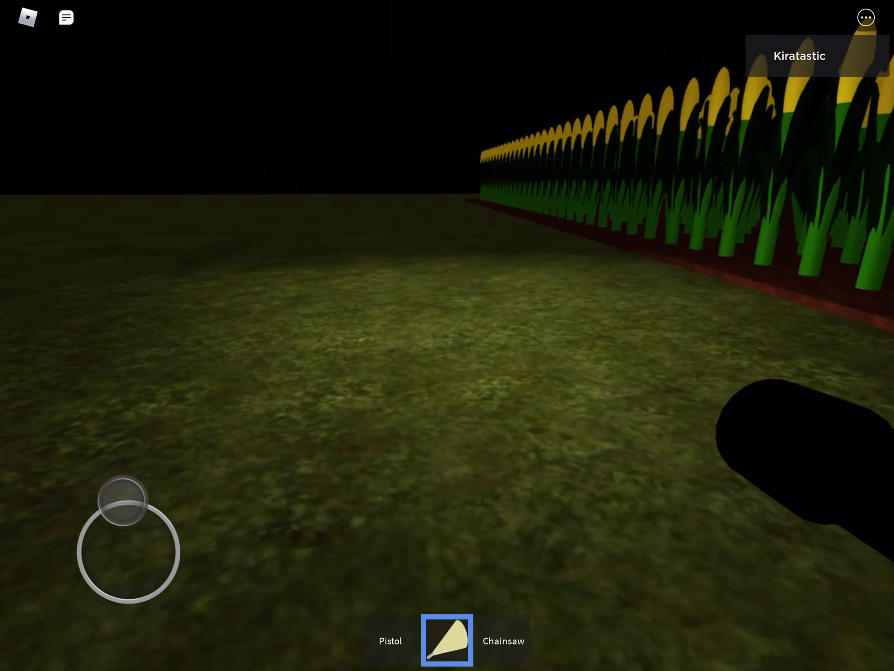
Walk along the cornfield edge past the barn and silo, then step into the corn rows.
{"action": "left_click_drag", "start_coordinate": [123, 508], "coordinate": [89, 575]}
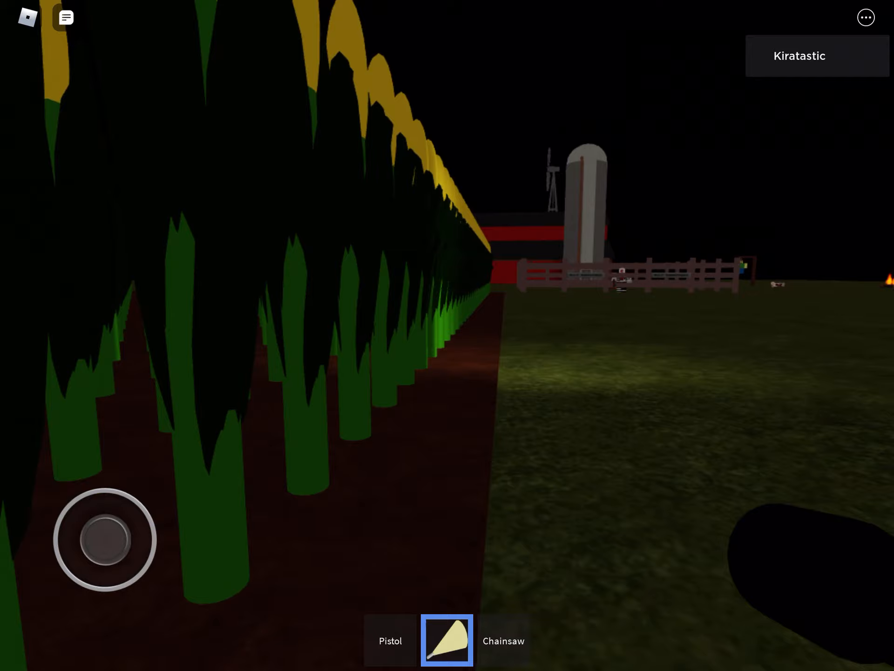
{"action": "left_click_drag", "start_coordinate": [102, 539], "coordinate": [83, 594]}
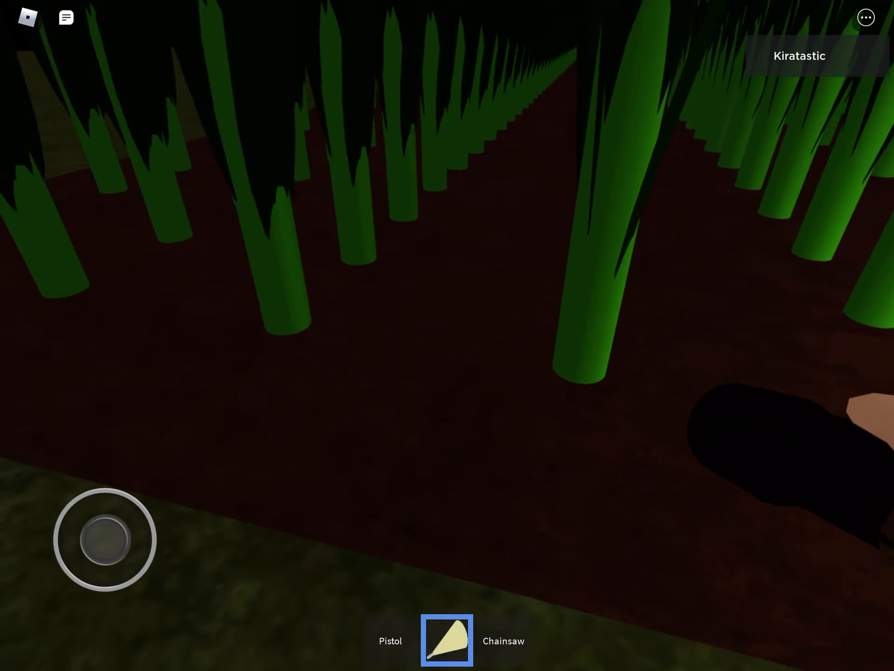
Walk out of the corn onto open grass facing the distant campfire and striped figure.
{"action": "left_click_drag", "start_coordinate": [105, 538], "coordinate": [62, 551]}
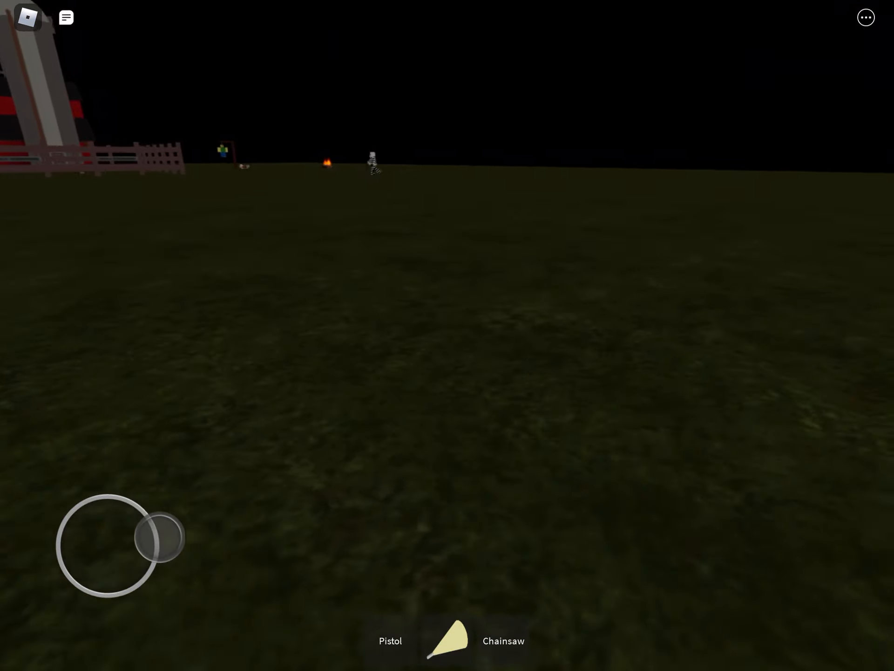
Approach the barn fence where the striped killer stands, toggling the flashlight in the hotbar.
{"action": "left_click", "coordinate": [449, 640]}
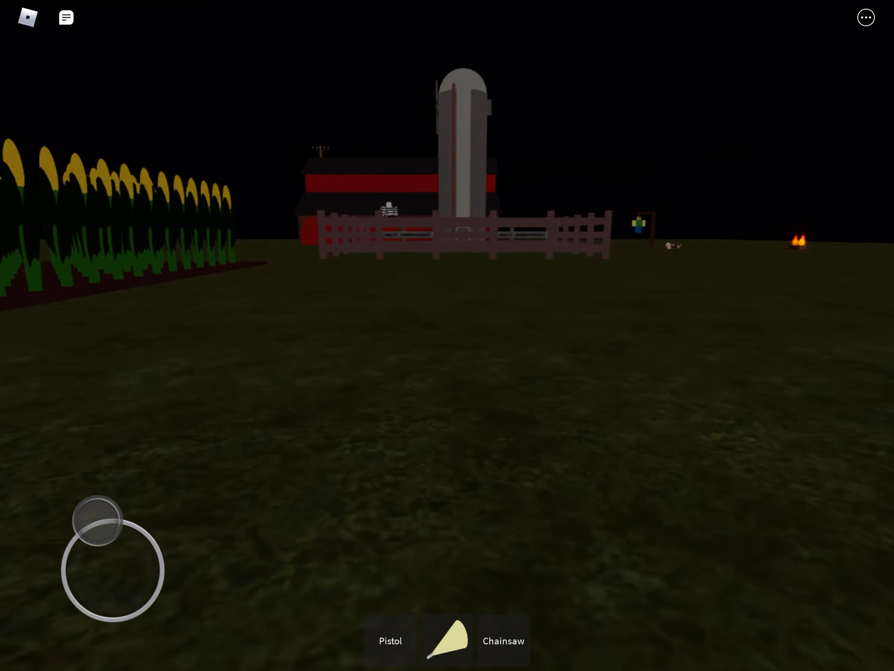
{"action": "left_click", "coordinate": [504, 639]}
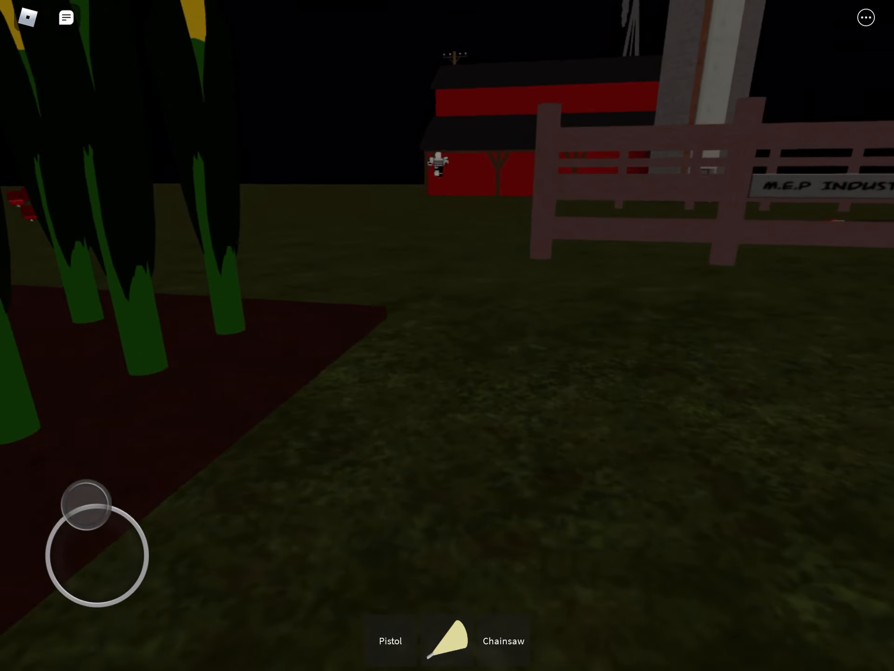
Draw the pistol briefly, then switch back to the flashlight.
{"action": "left_click", "coordinate": [390, 640]}
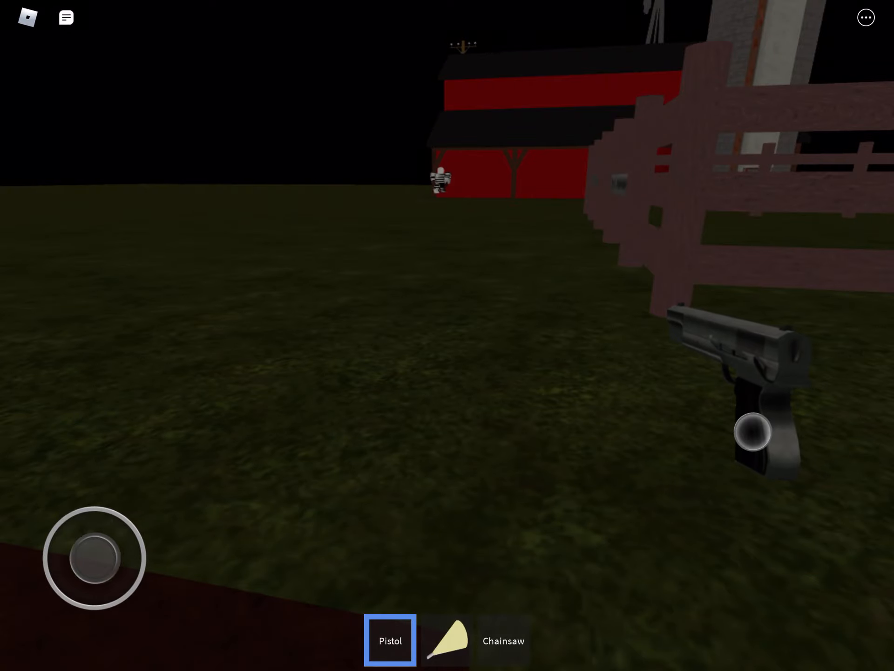
{"action": "left_click", "coordinate": [447, 640]}
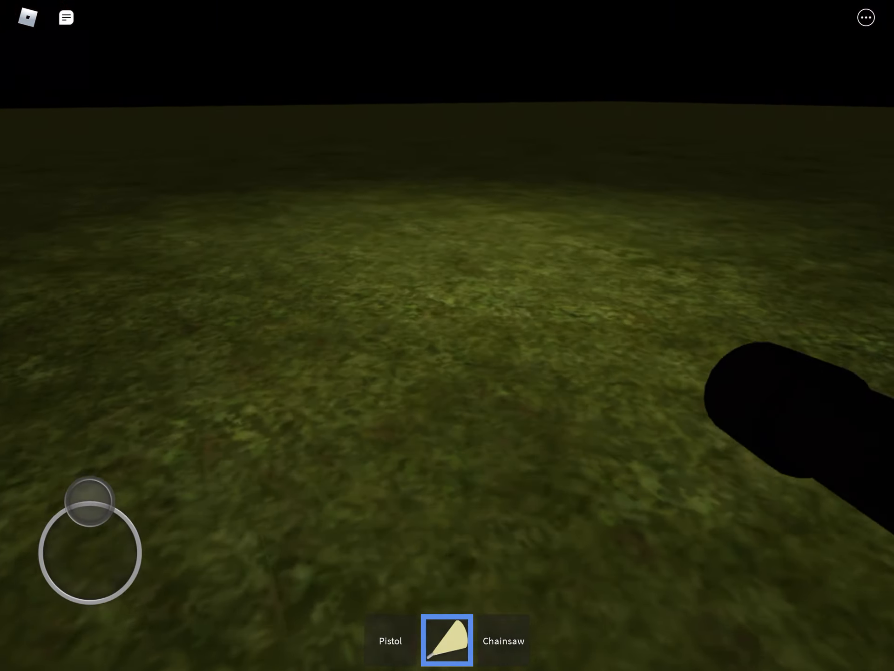
Move up to the striped killer, then back away until he stands before the red barn.
{"action": "left_click_drag", "start_coordinate": [91, 511], "coordinate": [42, 573]}
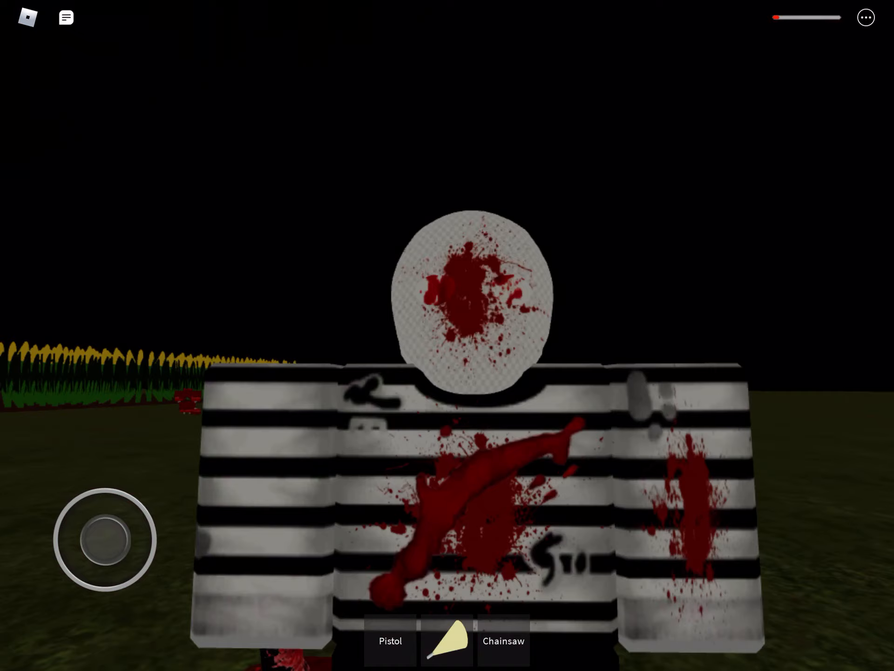
{"action": "left_click_drag", "start_coordinate": [100, 539], "coordinate": [68, 575]}
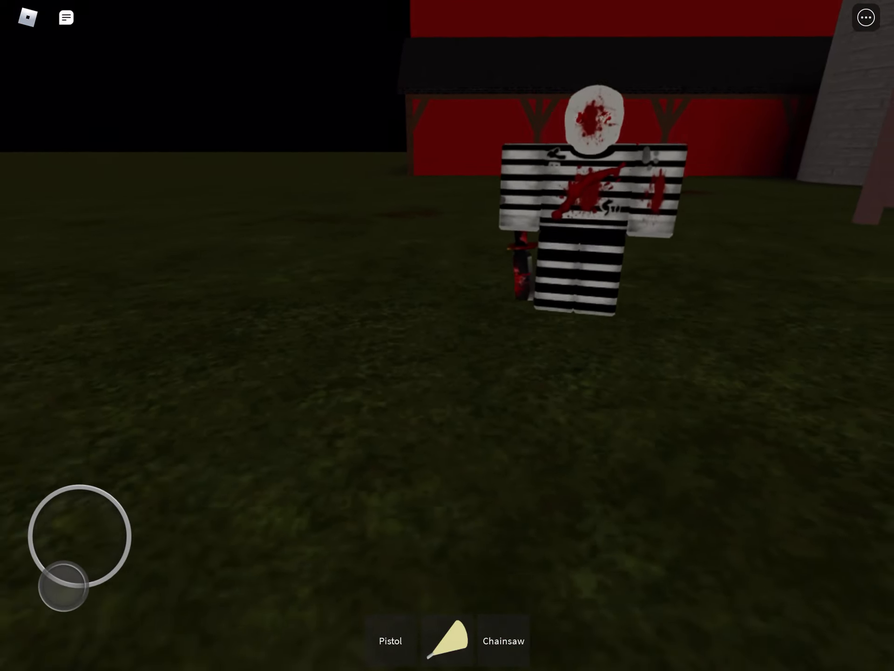